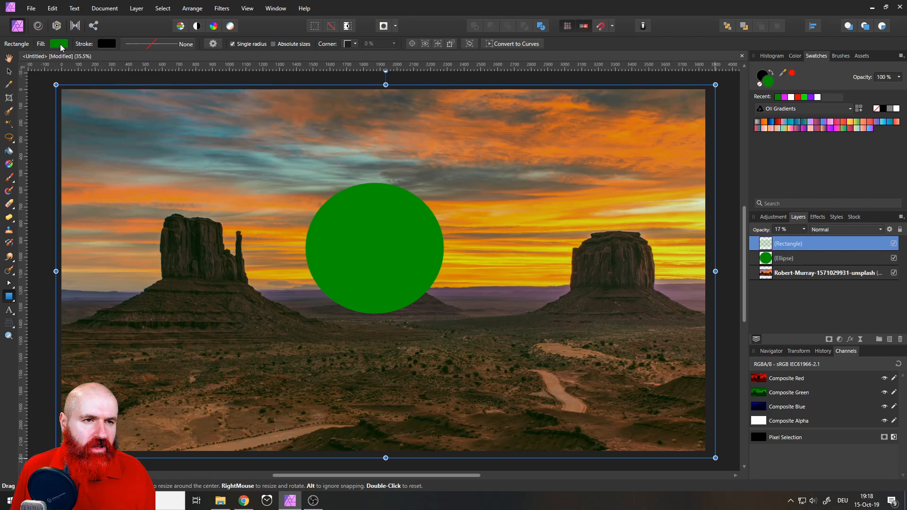
- Change the translucent full-image rectangle's fill from green to a brown colour
{"action": "left_click", "coordinate": [59, 44]}
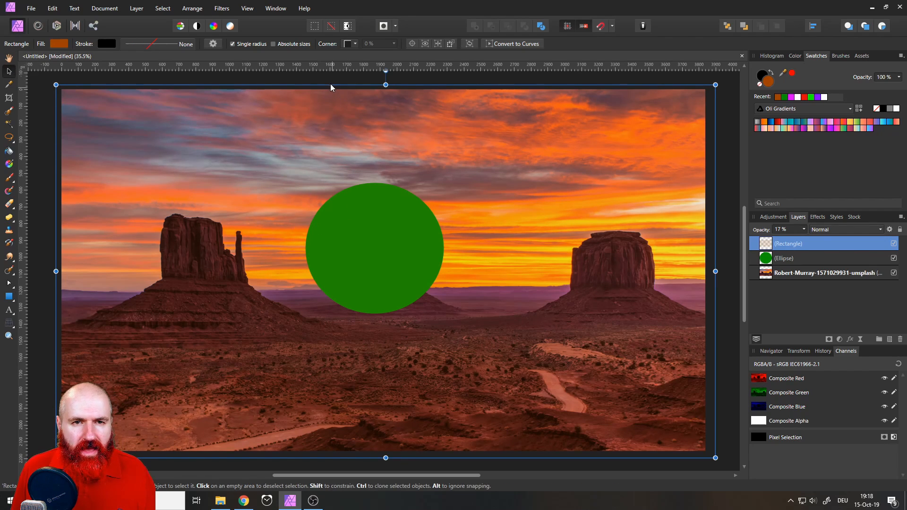
{"action": "mouse_move", "coordinate": [368, 237]}
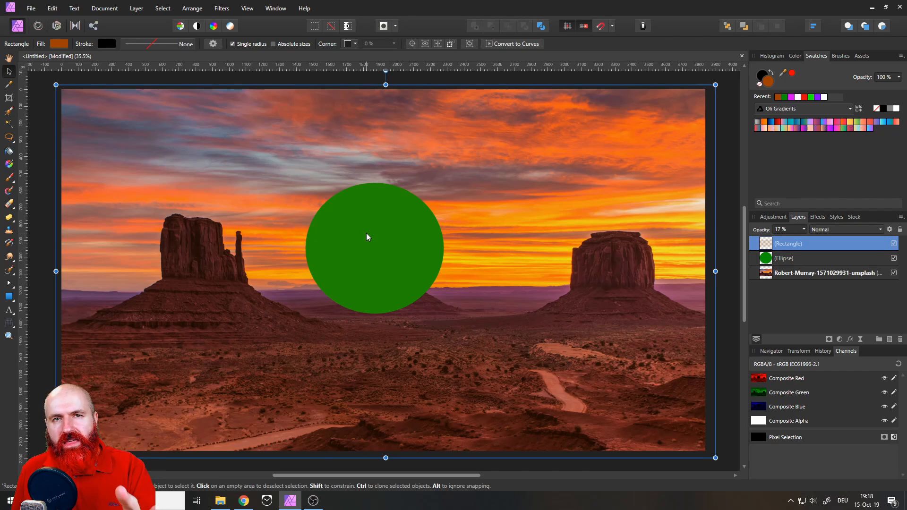
{"action": "mouse_move", "coordinate": [360, 91]}
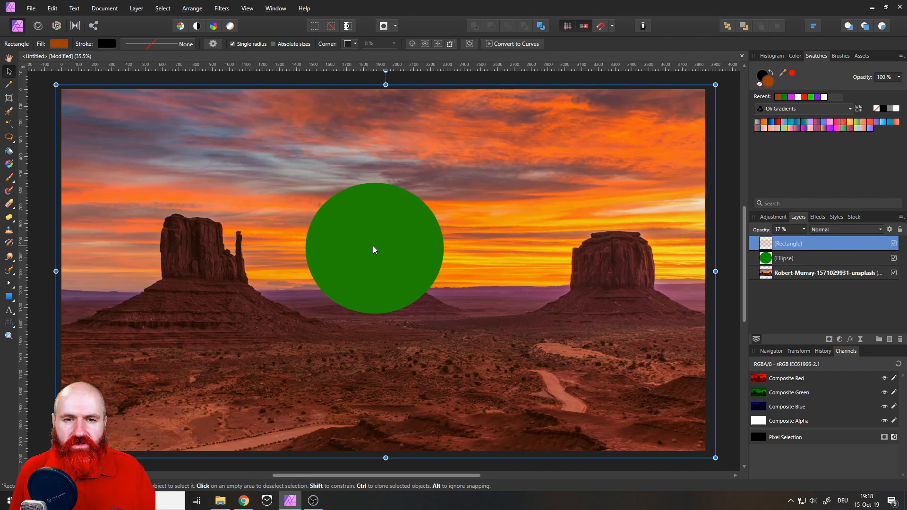
{"action": "left_click", "coordinate": [783, 257]}
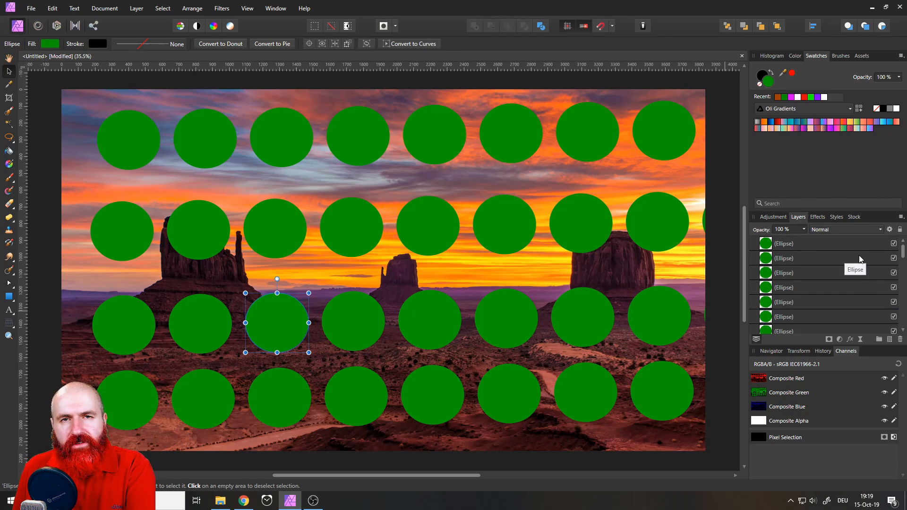
{"action": "mouse_move", "coordinate": [802, 265]}
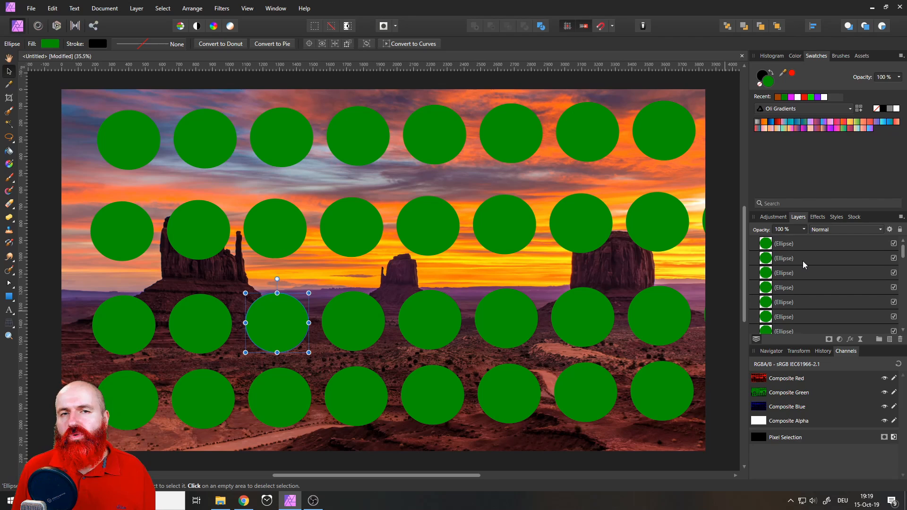
- Apply Ctrl+K, then select one top-row green circle and its layer entry
{"action": "key", "text": "ctrl+k"}
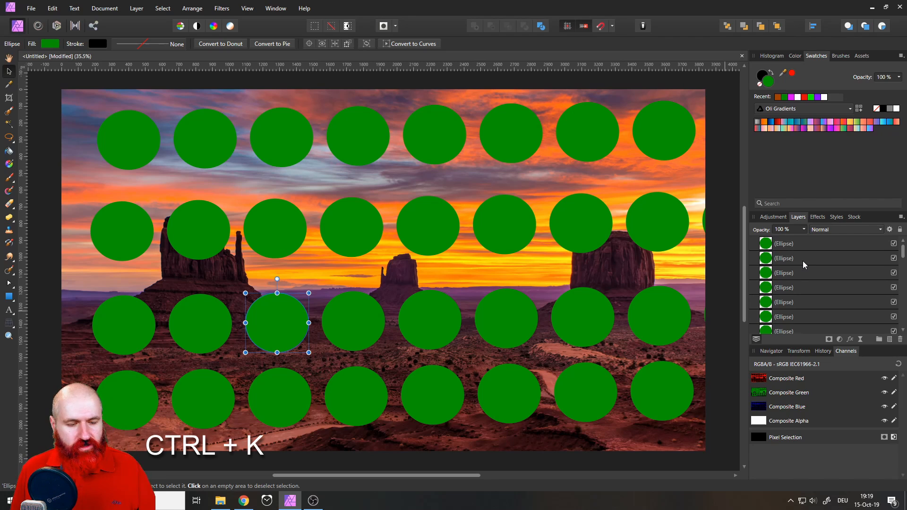
{"action": "mouse_move", "coordinate": [766, 272]}
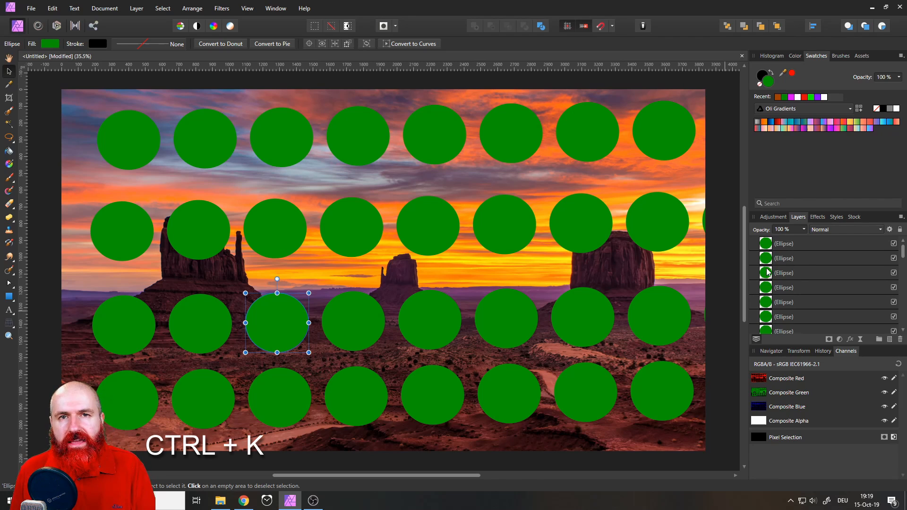
{"action": "left_click", "coordinate": [809, 316]}
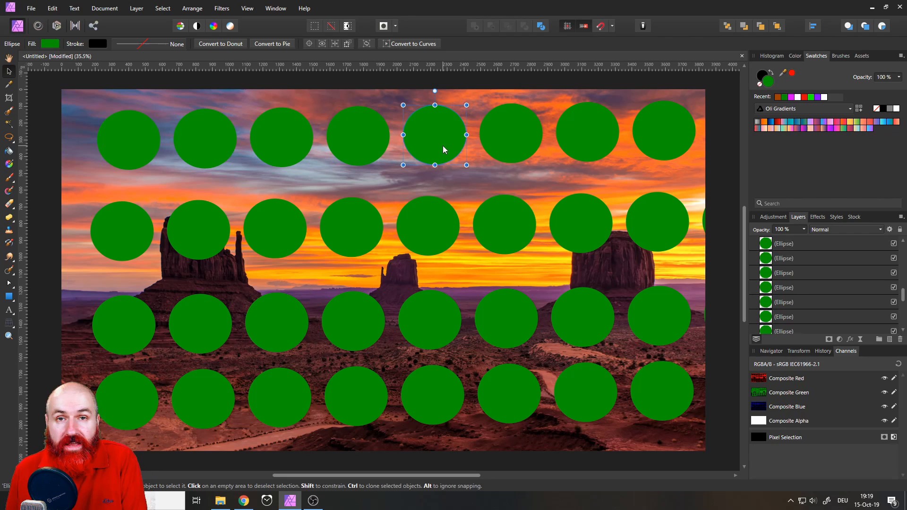
{"action": "left_click", "coordinate": [810, 242]}
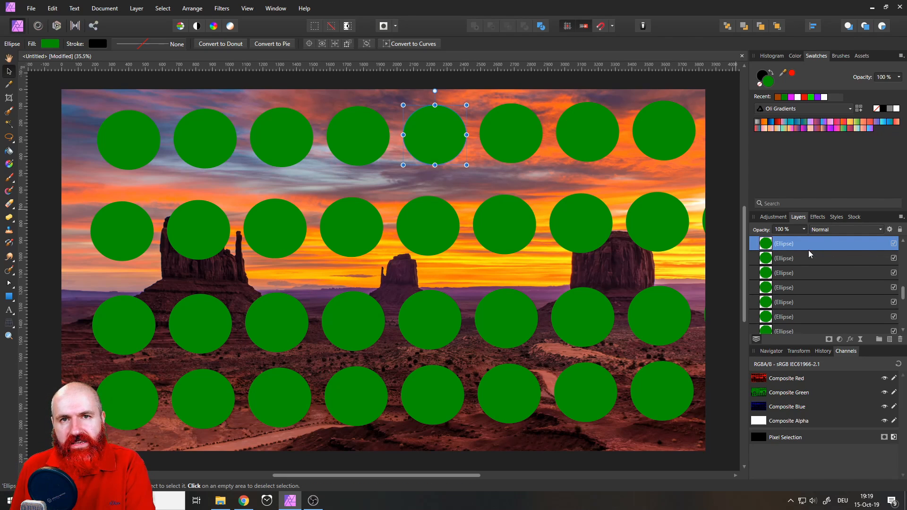
{"action": "mouse_move", "coordinate": [792, 248]}
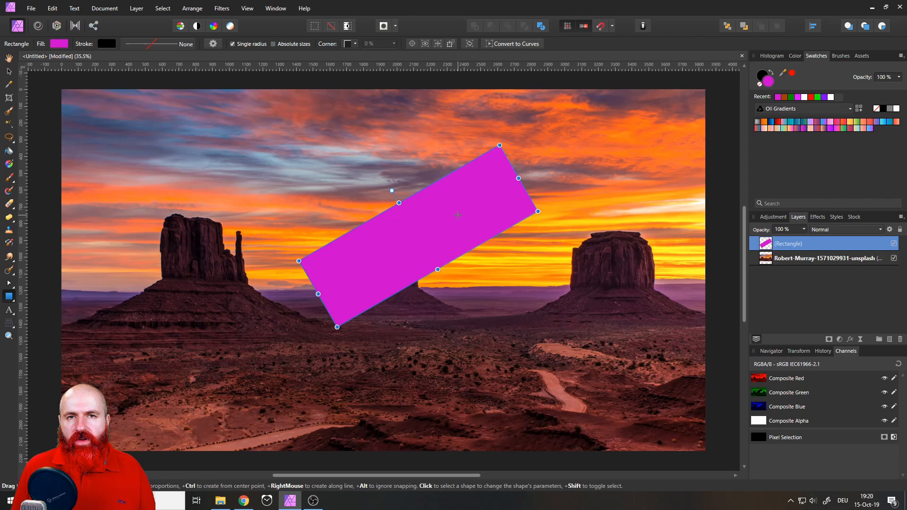
{"action": "mouse_move", "coordinate": [451, 205]}
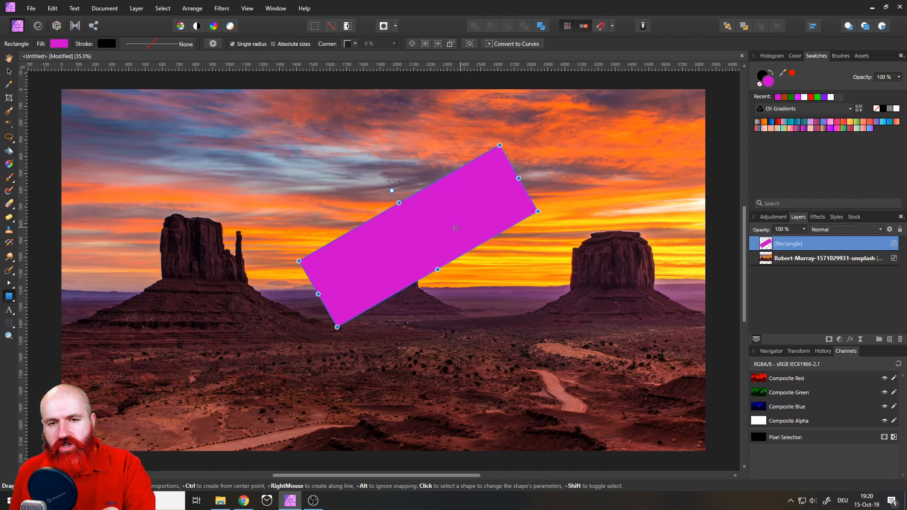
{"action": "mouse_move", "coordinate": [522, 196]}
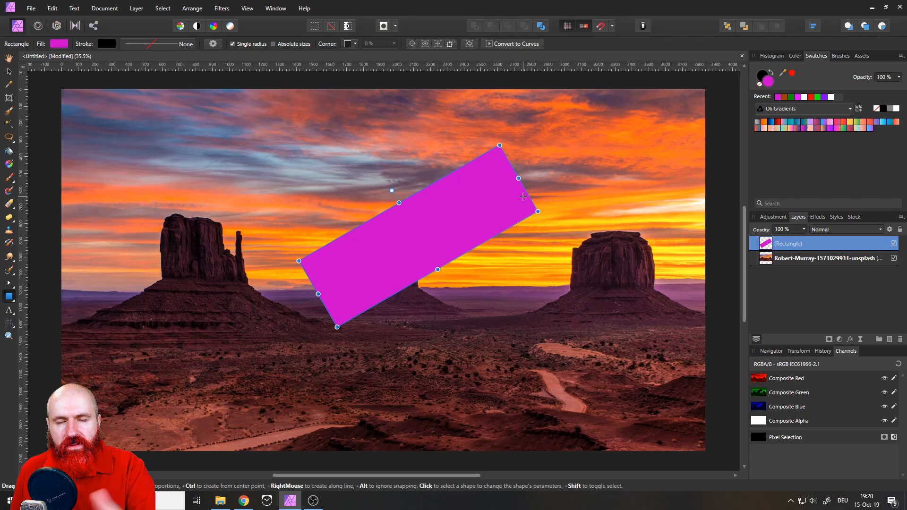
{"action": "mouse_move", "coordinate": [458, 184]}
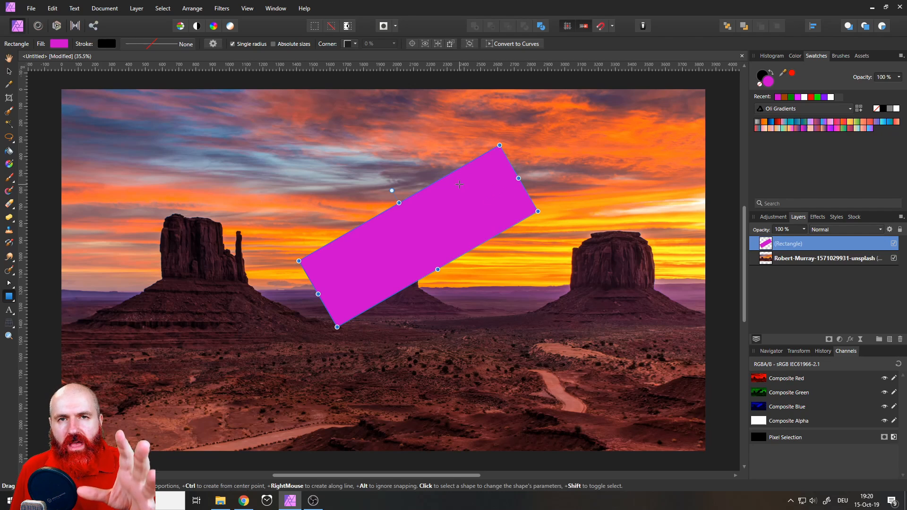
{"action": "mouse_move", "coordinate": [451, 177]}
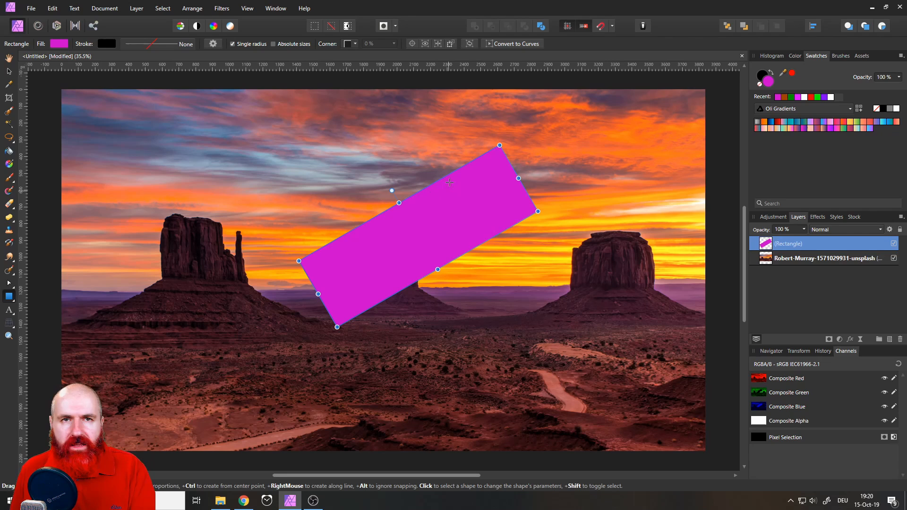
- Bring up the shape tool flyout in the Tools panel
{"action": "left_click", "coordinate": [8, 297]}
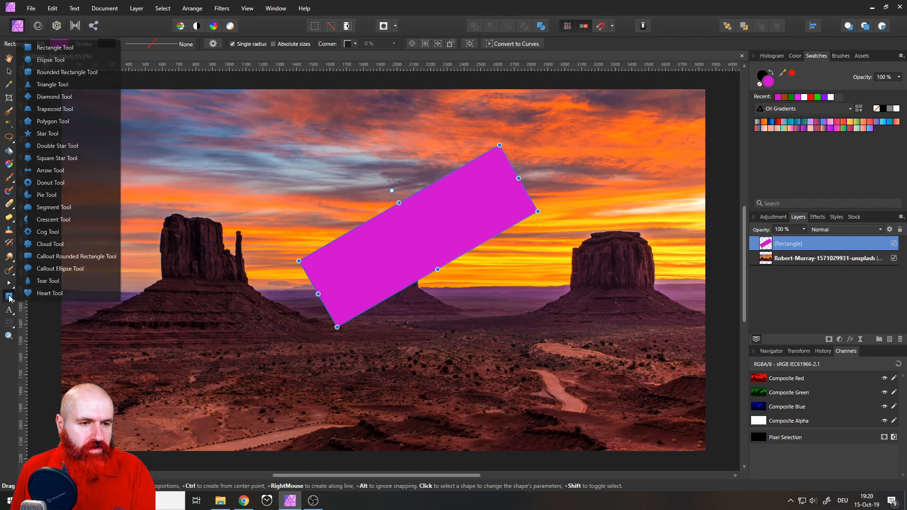
- Switch to the Ellipse Tool to draw the magenta circle
{"action": "left_click", "coordinate": [51, 60]}
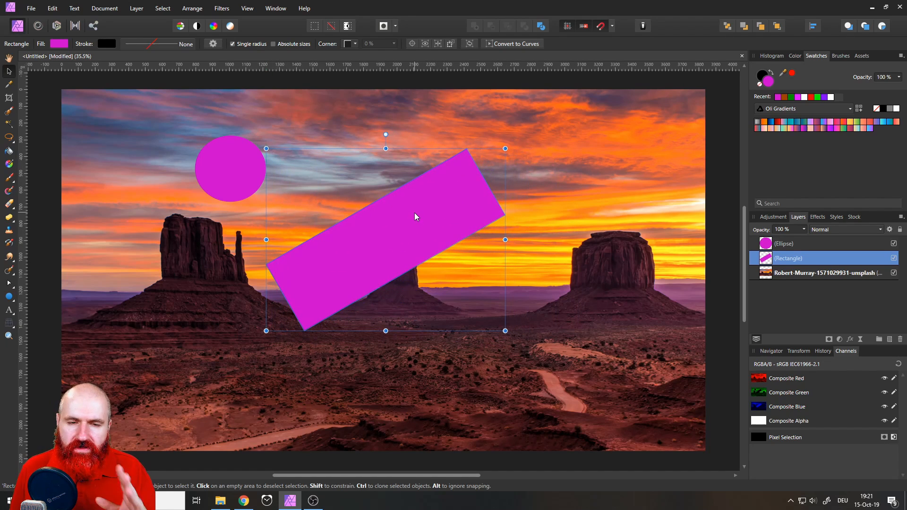
{"action": "mouse_move", "coordinate": [422, 224]}
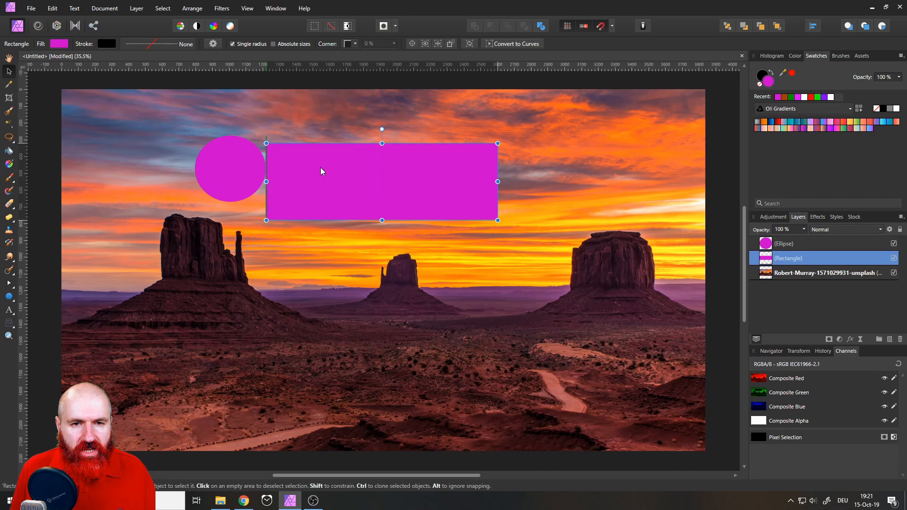
- Drag the level magenta rectangle down toward the image centre
{"action": "left_click_drag", "start_coordinate": [322, 171], "coordinate": [336, 208]}
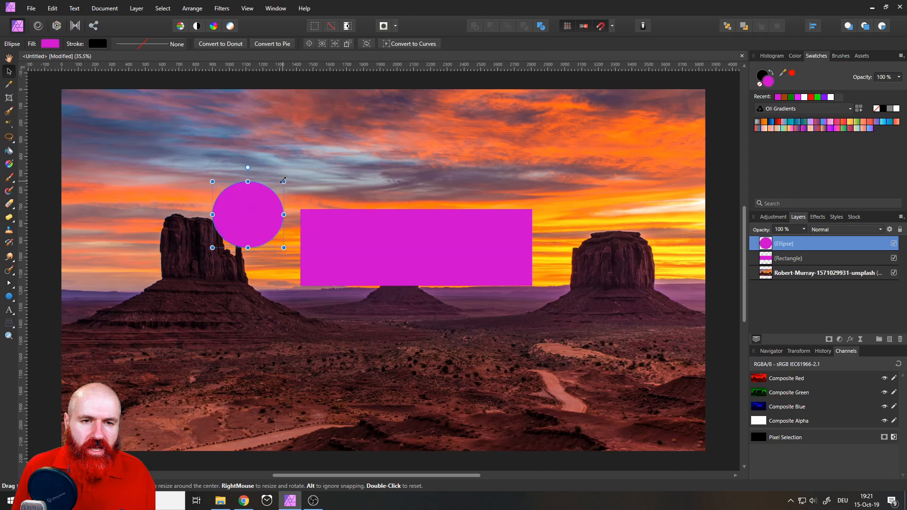
{"action": "left_click", "coordinate": [50, 43]}
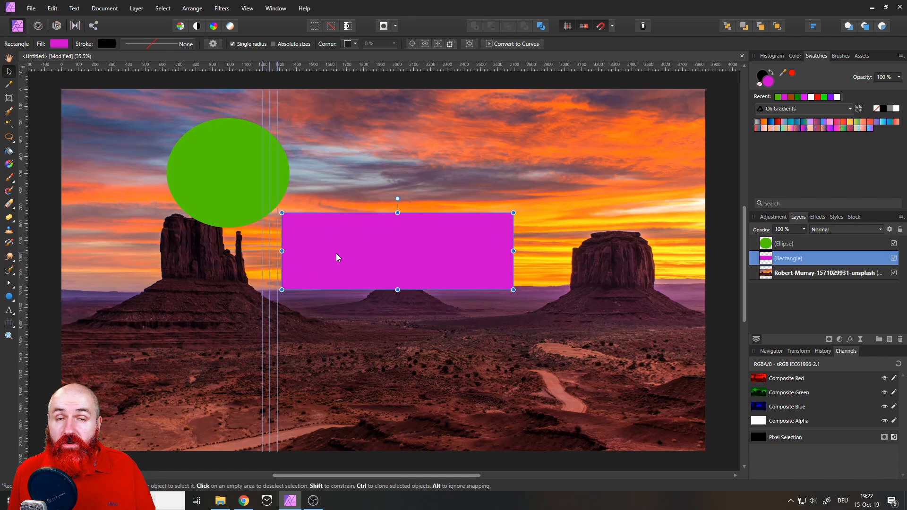
{"action": "mouse_move", "coordinate": [332, 255]}
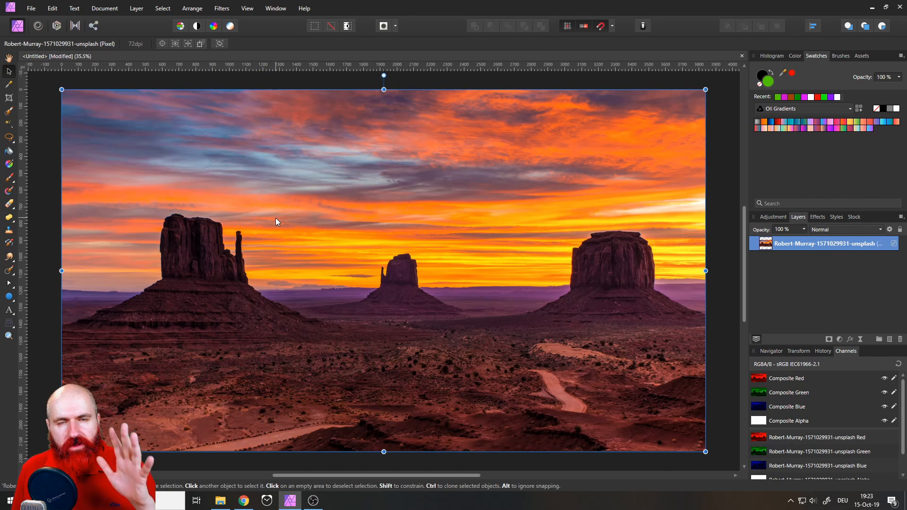
{"action": "mouse_move", "coordinate": [98, 278]}
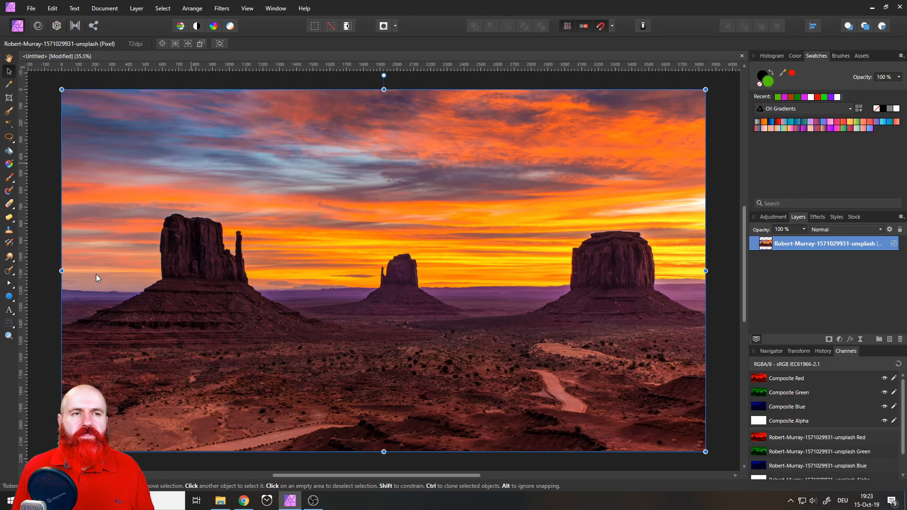
- With the Zoom Tool, pick a preset zoom level from the dropdown
{"action": "left_click", "coordinate": [8, 336]}
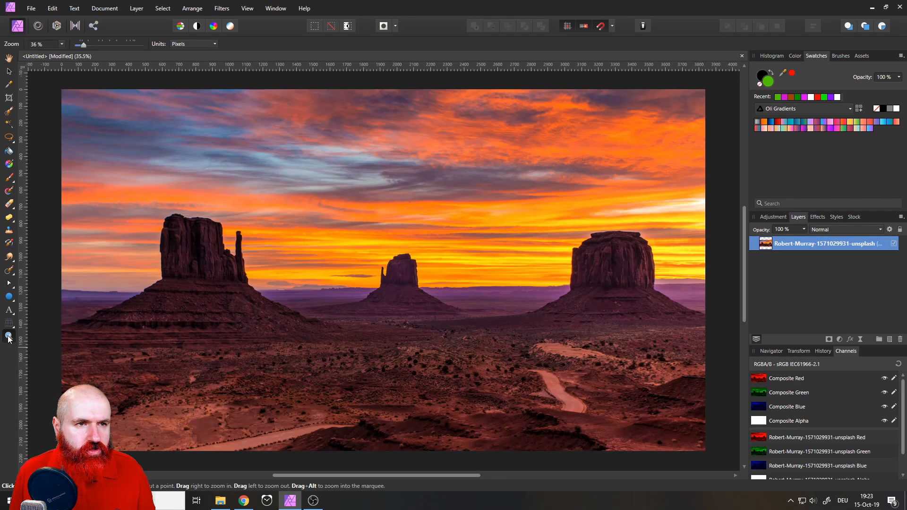
{"action": "left_click", "coordinate": [45, 44]}
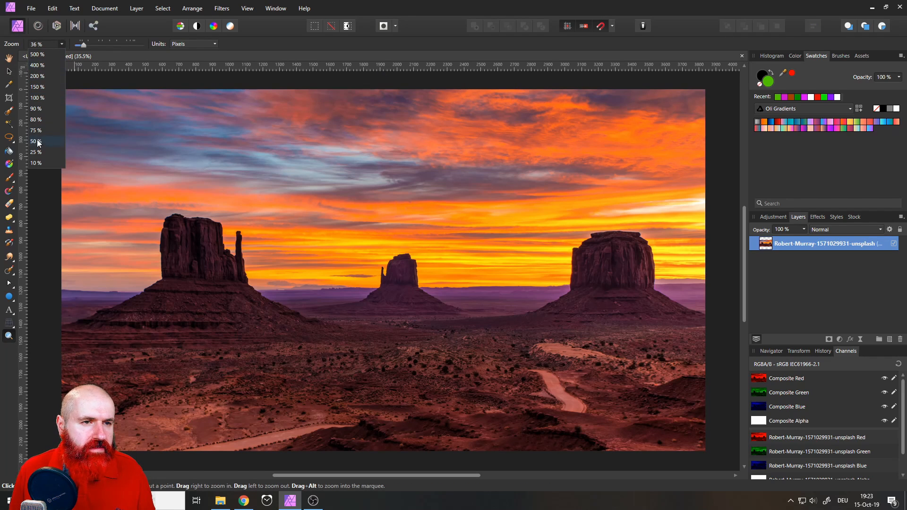
{"action": "left_click", "coordinate": [36, 97]}
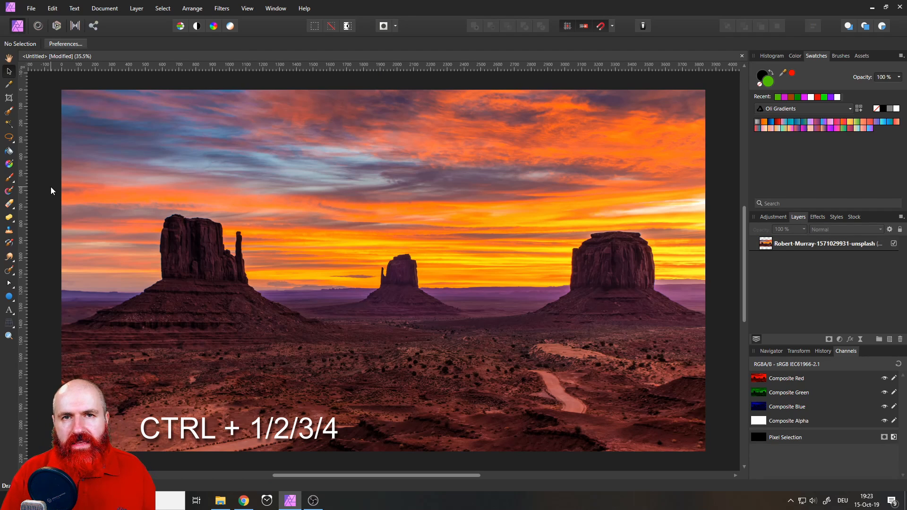
- Zoom to 100% with Ctrl+1 and scroll to frame the left butte
{"action": "key", "text": "ctrl+1"}
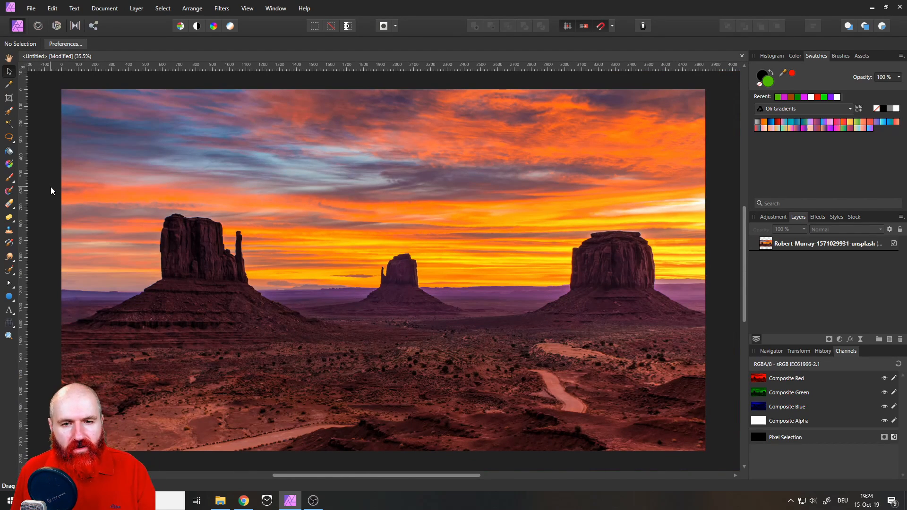
{"action": "mouse_move", "coordinate": [328, 243]}
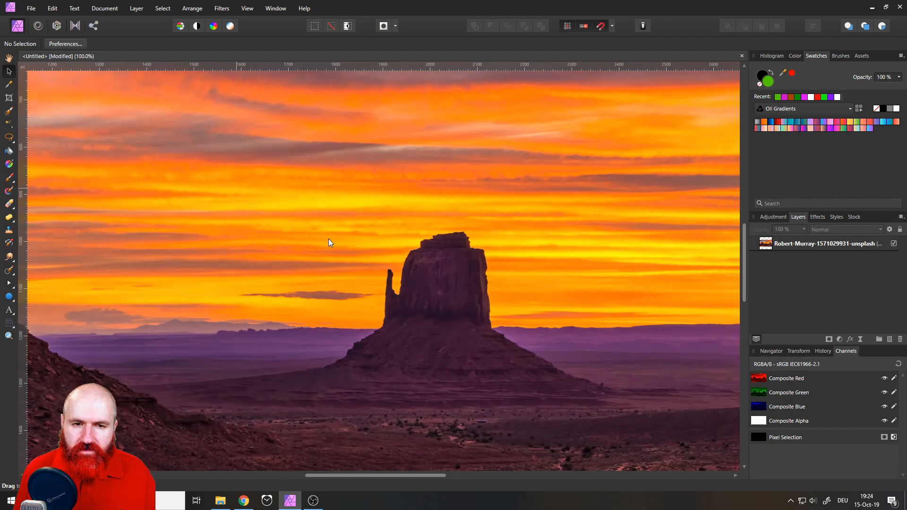
{"action": "mouse_move", "coordinate": [446, 295]}
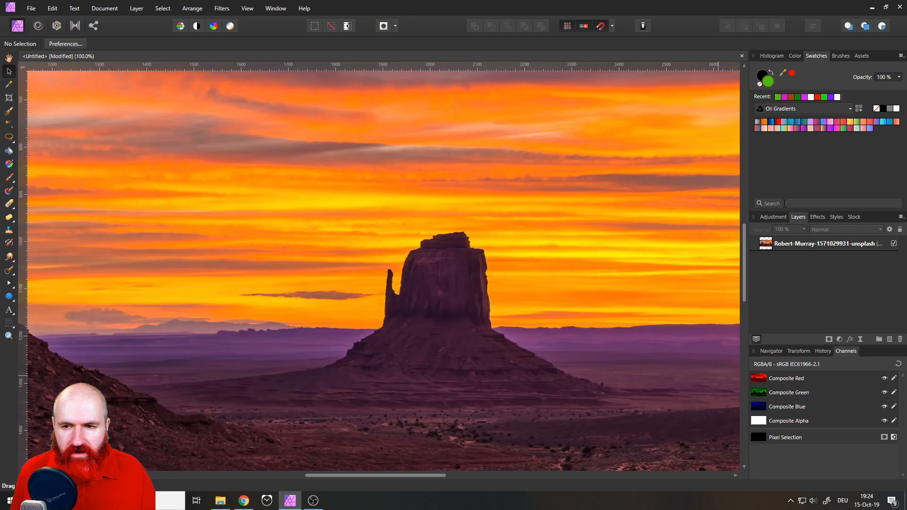
{"action": "scroll", "scroll_direction": "down", "scroll_amount": 3}
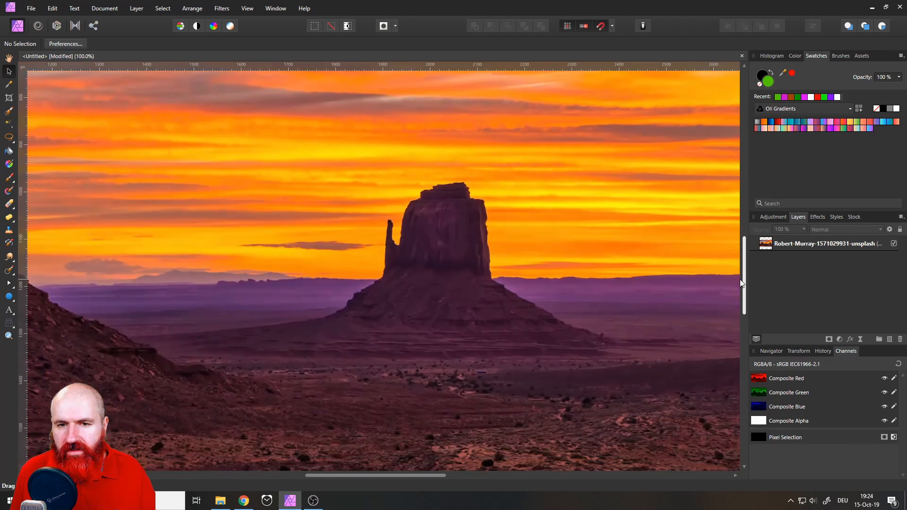
{"action": "scroll", "scroll_direction": "up", "scroll_amount": 3}
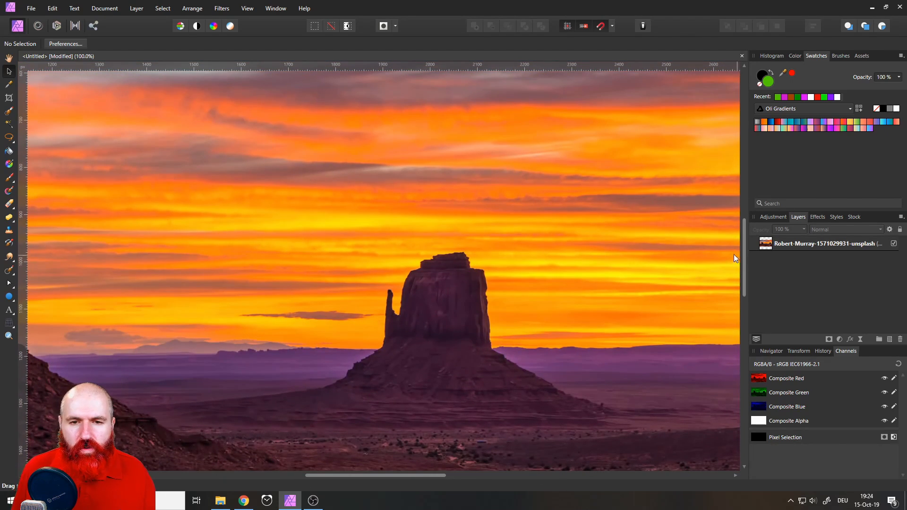
{"action": "mouse_move", "coordinate": [436, 243]}
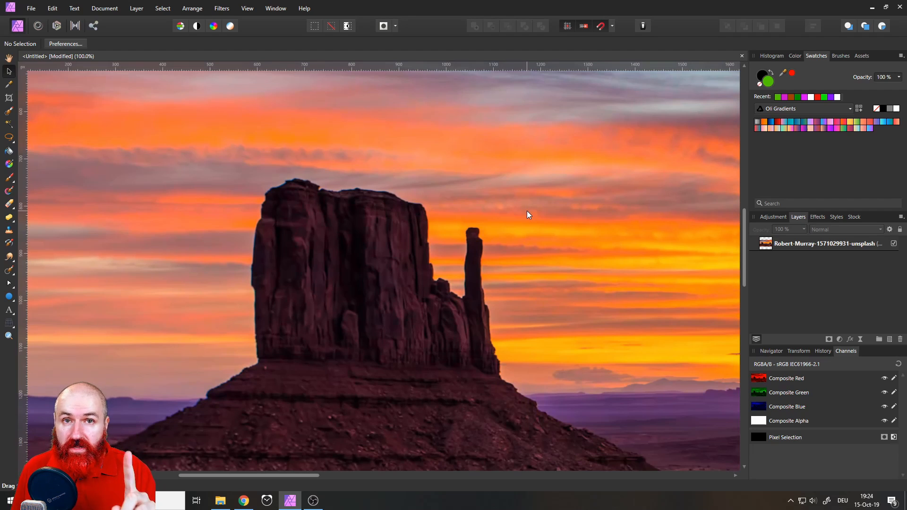
{"action": "mouse_move", "coordinate": [503, 212]}
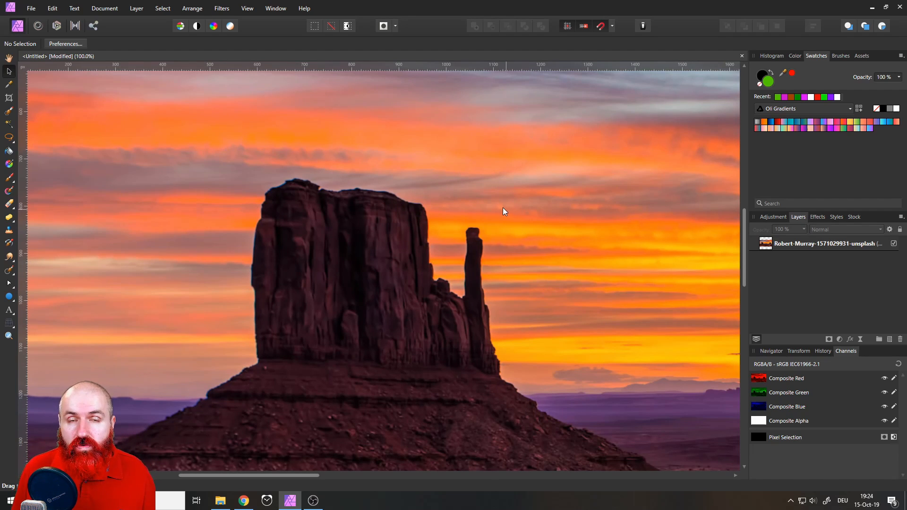
{"action": "mouse_move", "coordinate": [15, 142]}
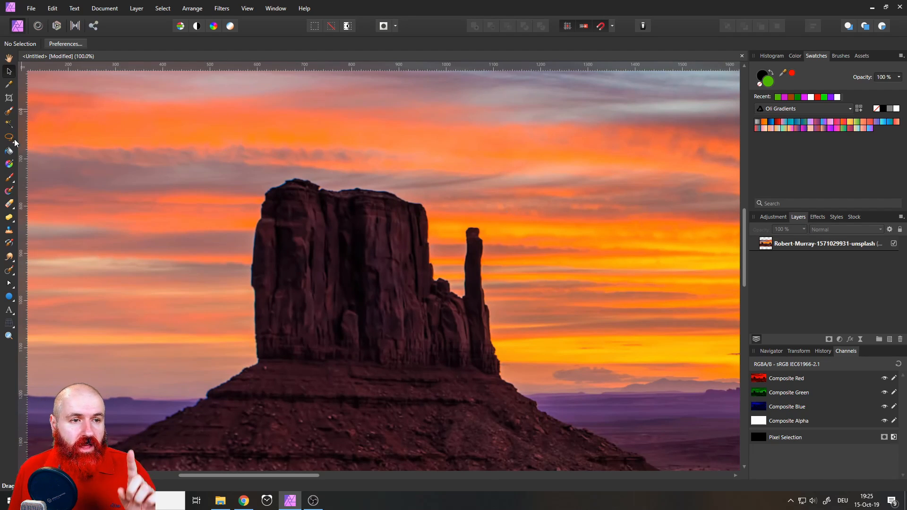
{"action": "mouse_move", "coordinate": [9, 137]}
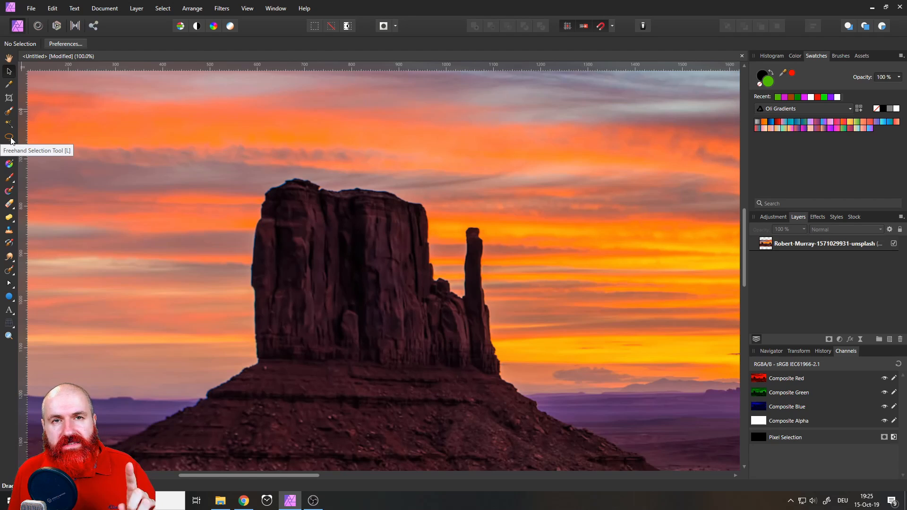
- Trace straight freehand selection edges along the buttes' skyline from the butte's base
{"action": "left_click", "coordinate": [8, 138]}
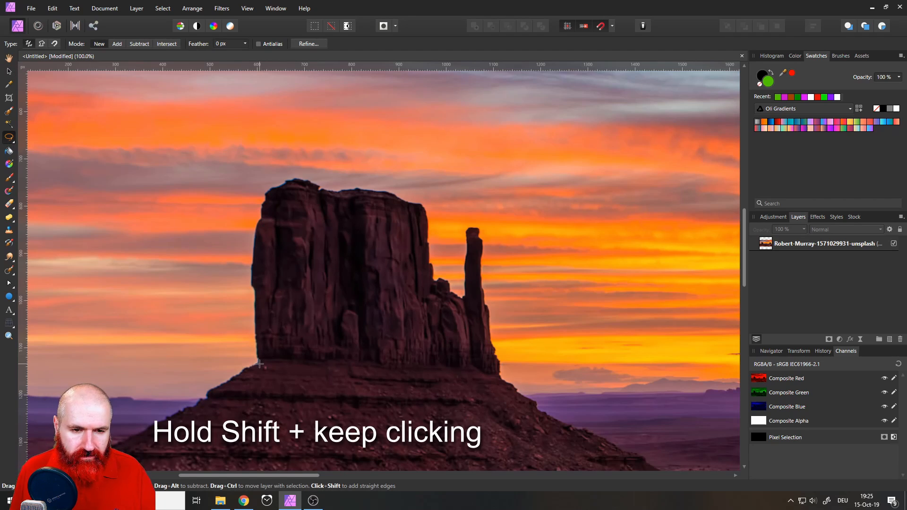
{"action": "left_click", "coordinate": [257, 358]}
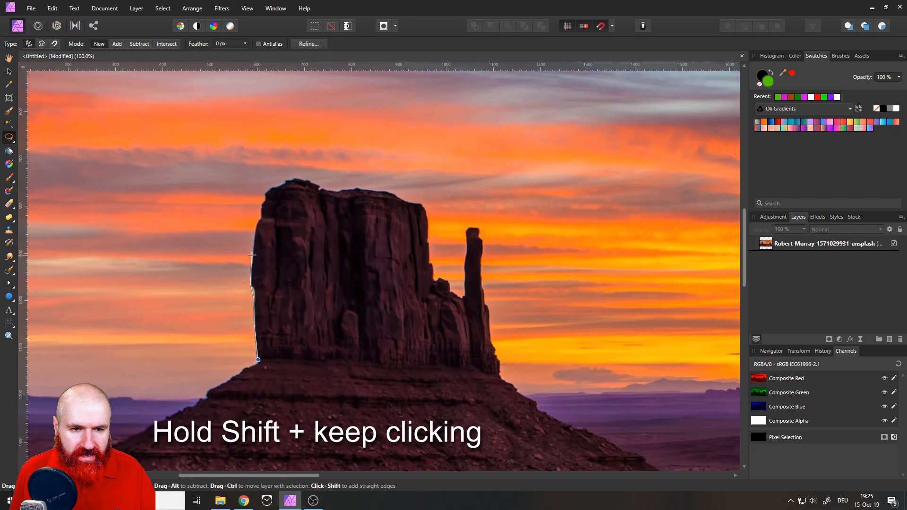
{"action": "left_click", "coordinate": [657, 283]}
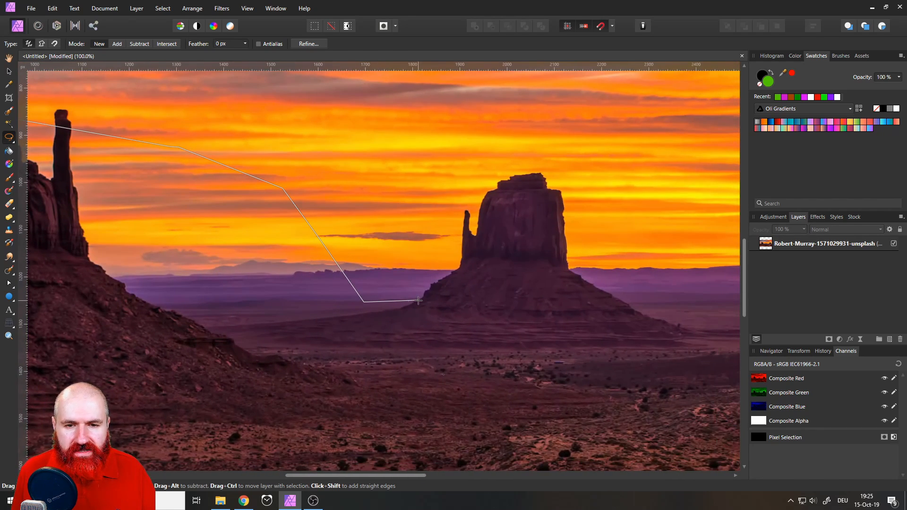
{"action": "left_click", "coordinate": [576, 181]}
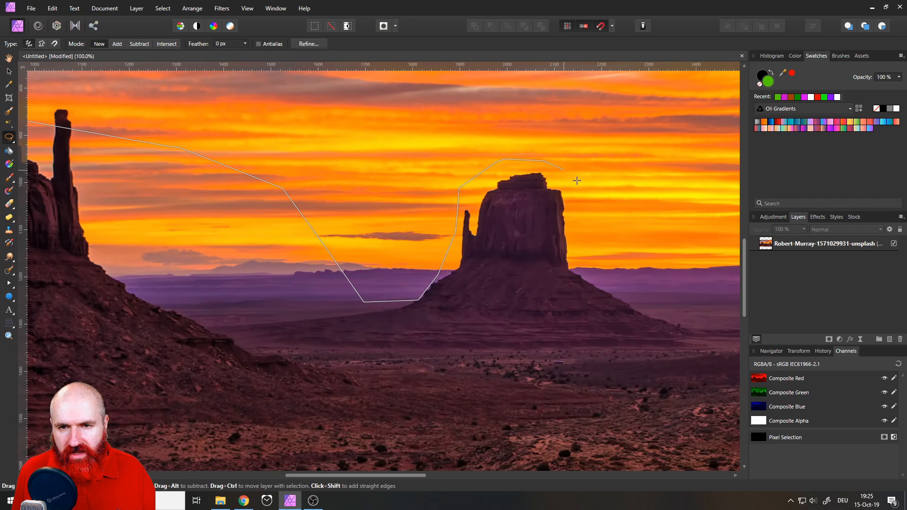
{"action": "left_click", "coordinate": [712, 330]}
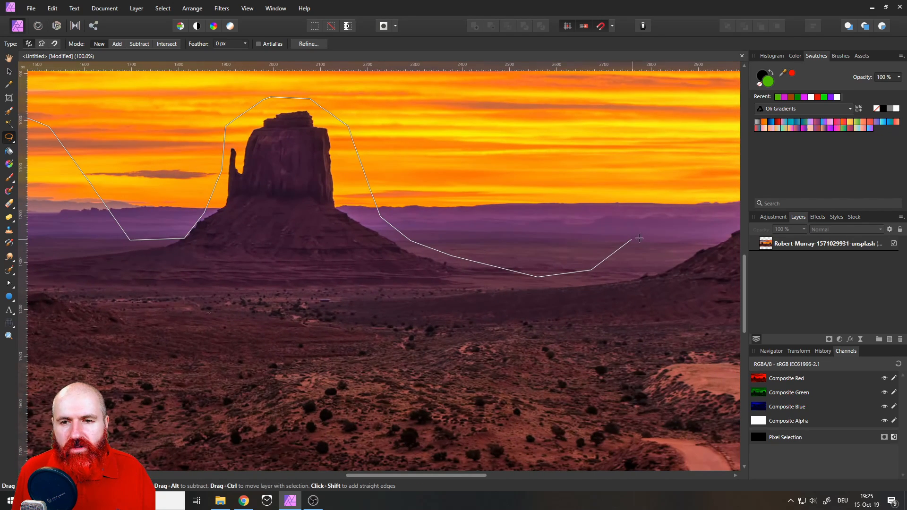
{"action": "left_click", "coordinate": [604, 347]}
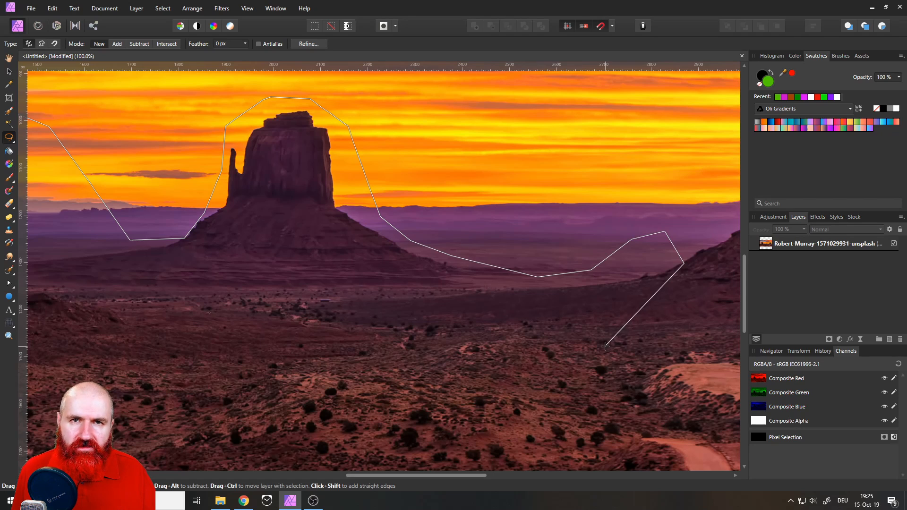
{"action": "left_click", "coordinate": [605, 341]}
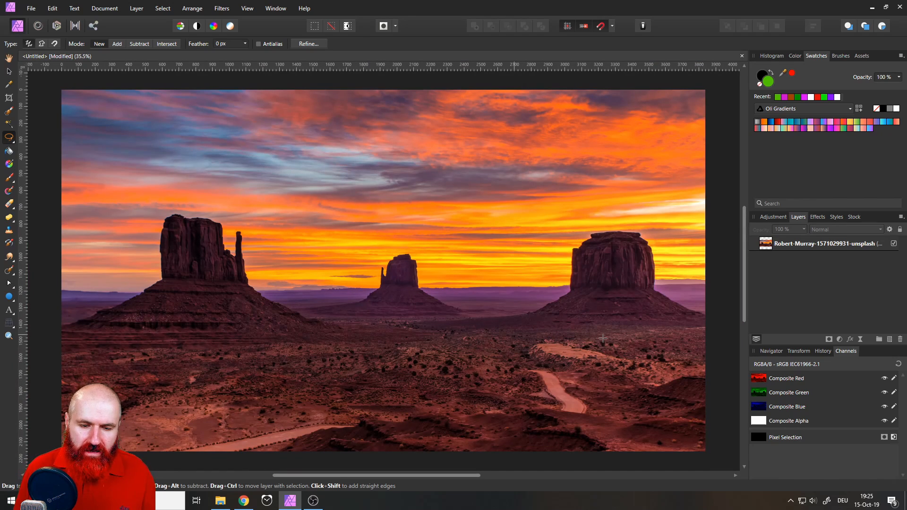
{"action": "mouse_move", "coordinate": [420, 227]}
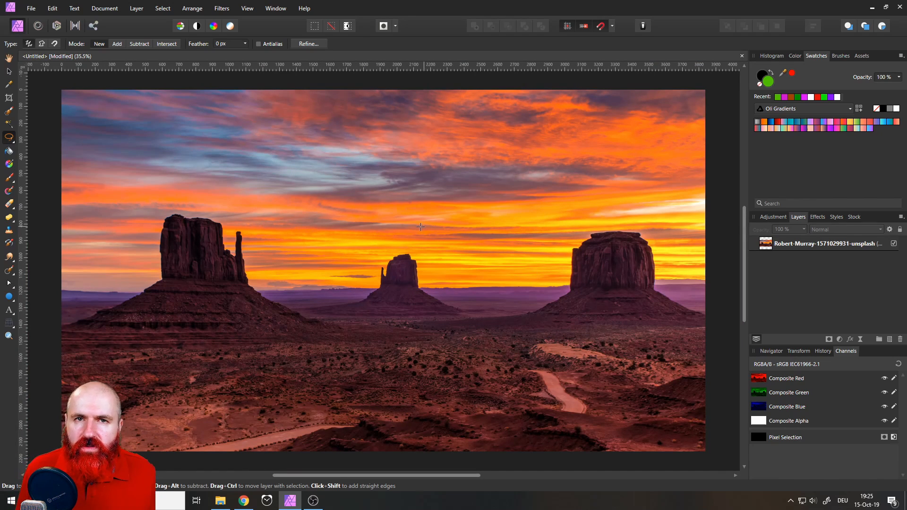
{"action": "mouse_move", "coordinate": [412, 255]}
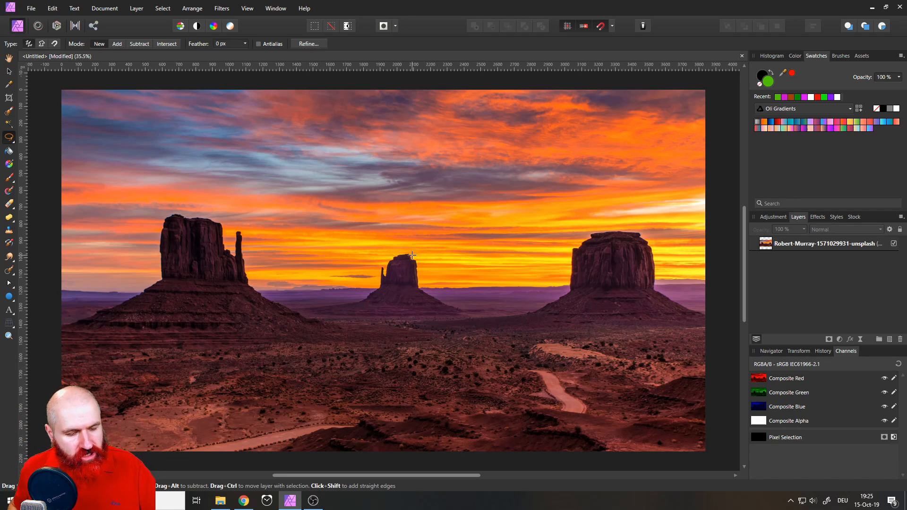
- Hide all UI with Tab, zoom in on the photo, and open the Edit menu
{"action": "key", "text": "Tab"}
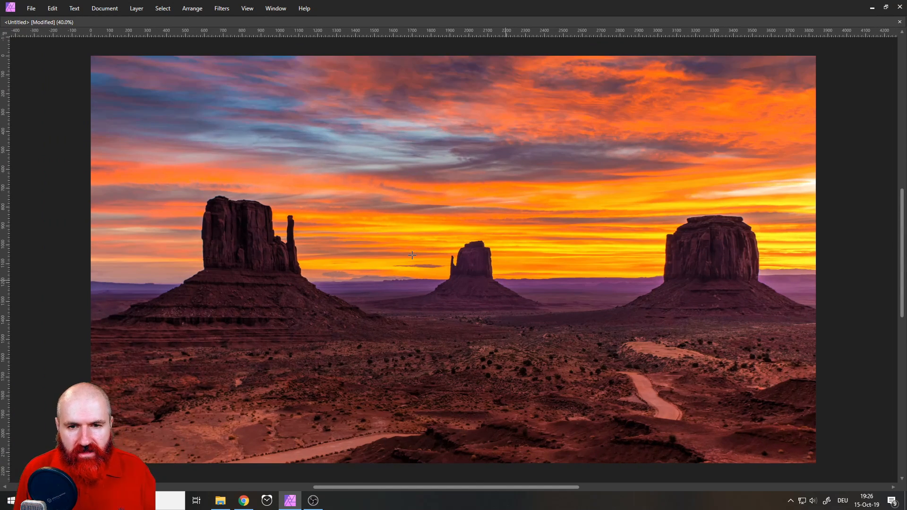
{"action": "scroll", "scroll_direction": "up", "scroll_amount": 3}
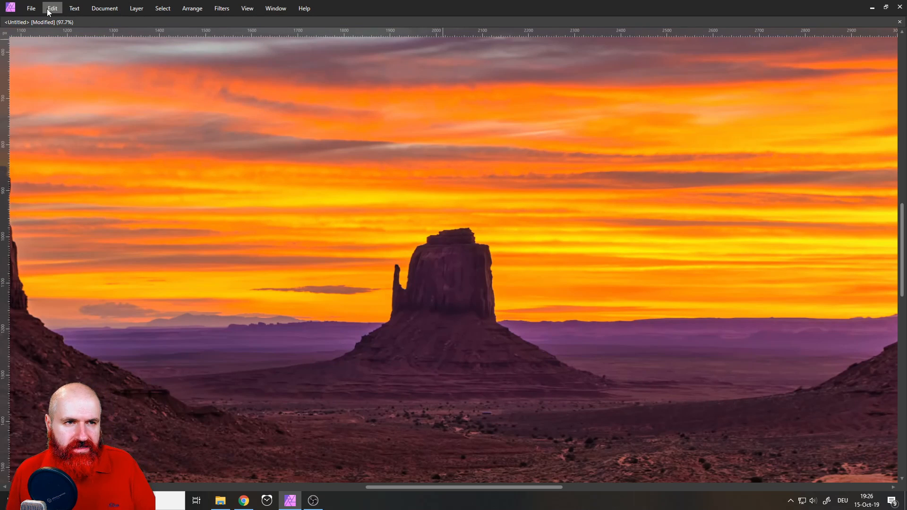
{"action": "left_click", "coordinate": [222, 8]}
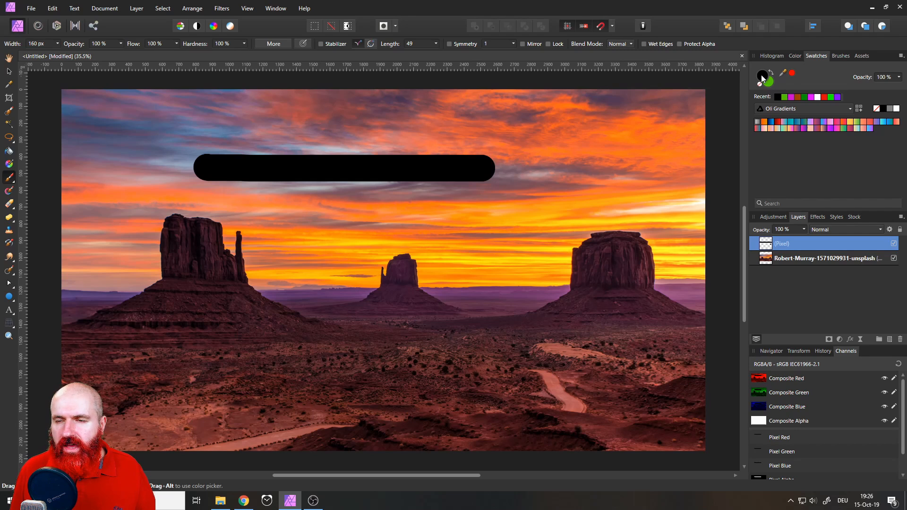
{"action": "mouse_move", "coordinate": [771, 85]}
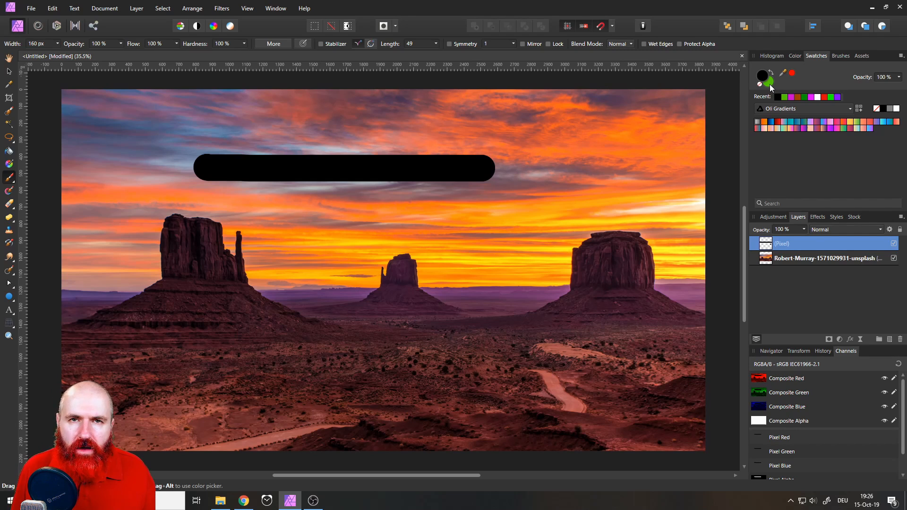
{"action": "mouse_move", "coordinate": [406, 187]}
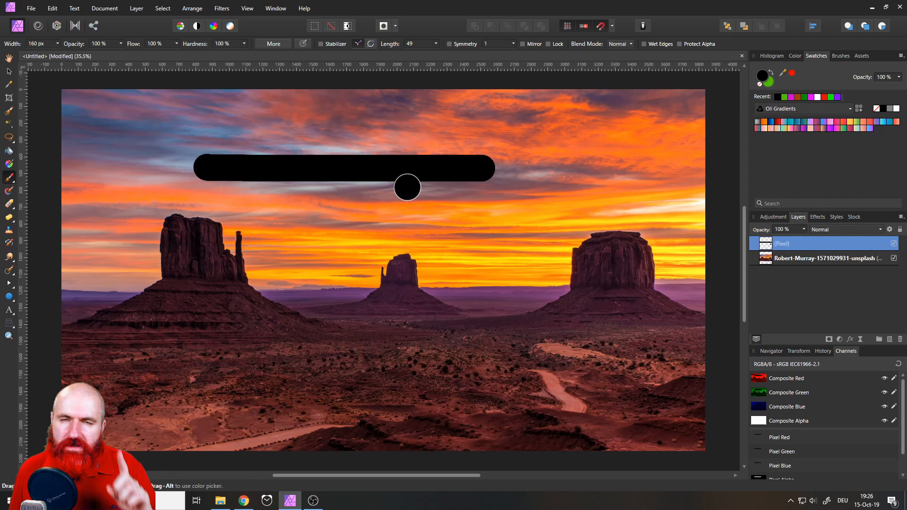
{"action": "mouse_move", "coordinate": [376, 193]}
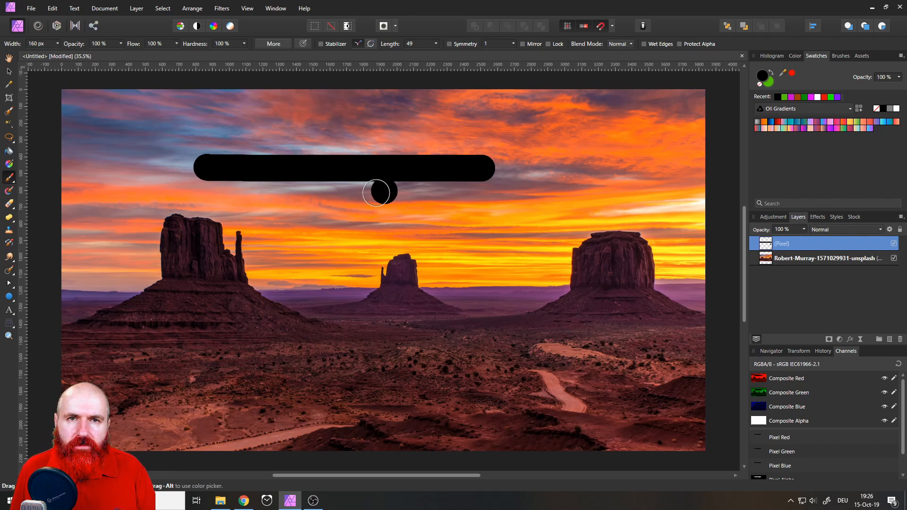
- Swap the primary and secondary brush colours with X
{"action": "key", "text": "x"}
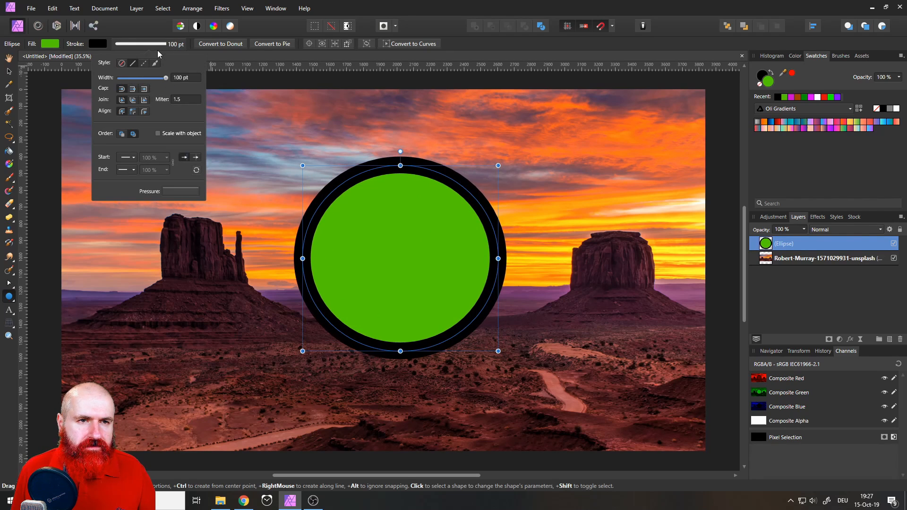
- Swap the circle's green fill and black outline with Shift+X and back, then select the sunset photo
{"action": "left_click", "coordinate": [408, 186]}
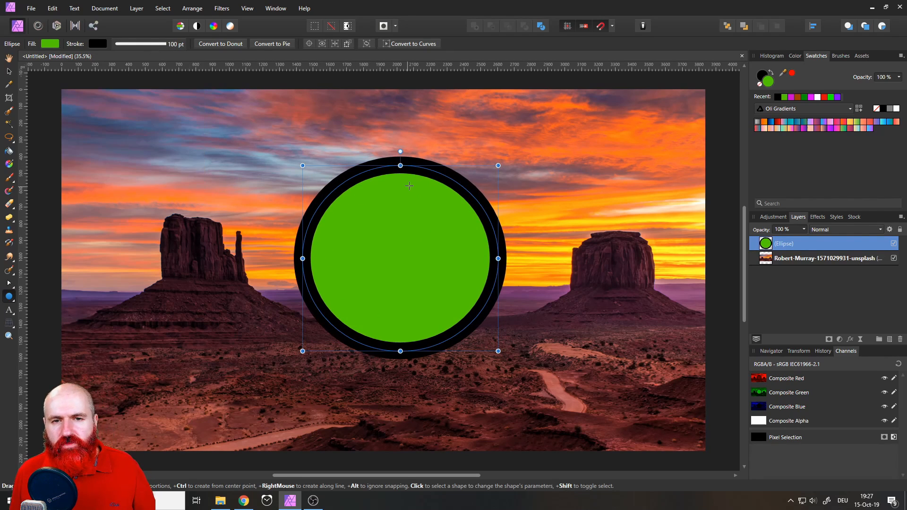
{"action": "mouse_move", "coordinate": [403, 227]}
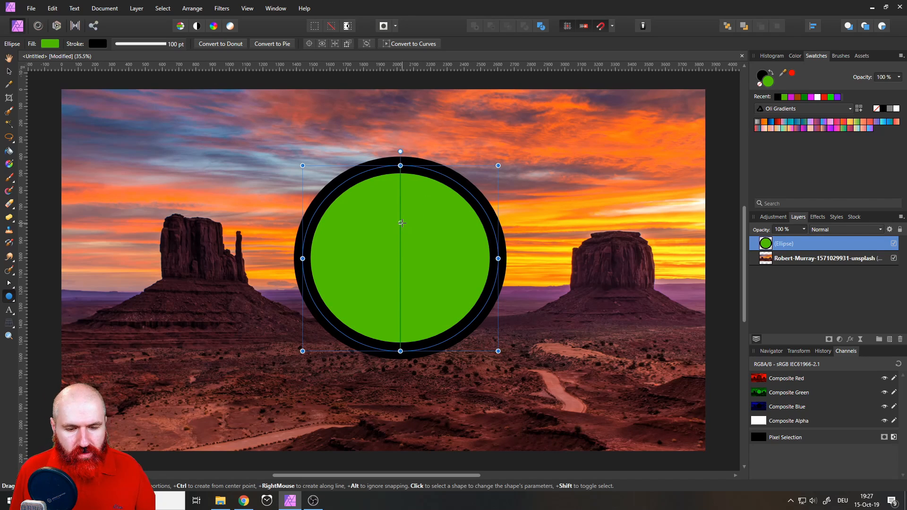
{"action": "key", "text": "shift+x"}
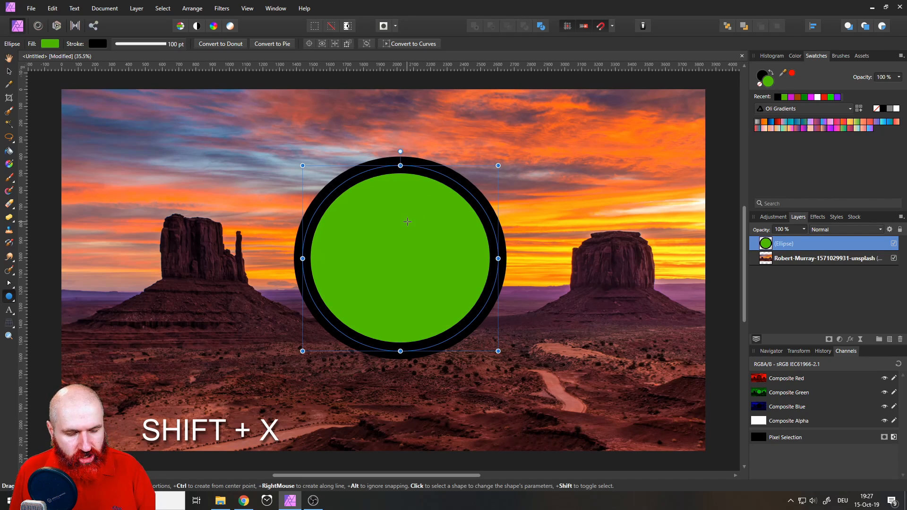
{"action": "key", "text": "shift+x"}
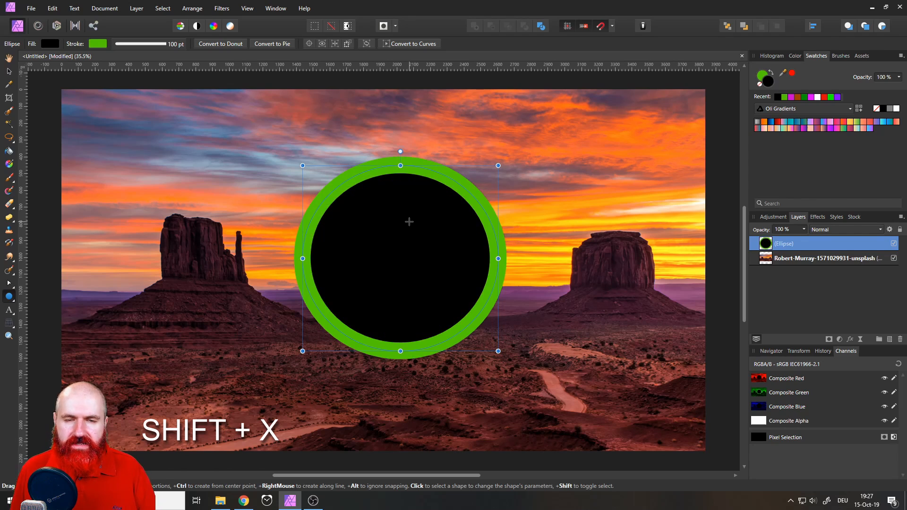
{"action": "key", "text": "shift+x"}
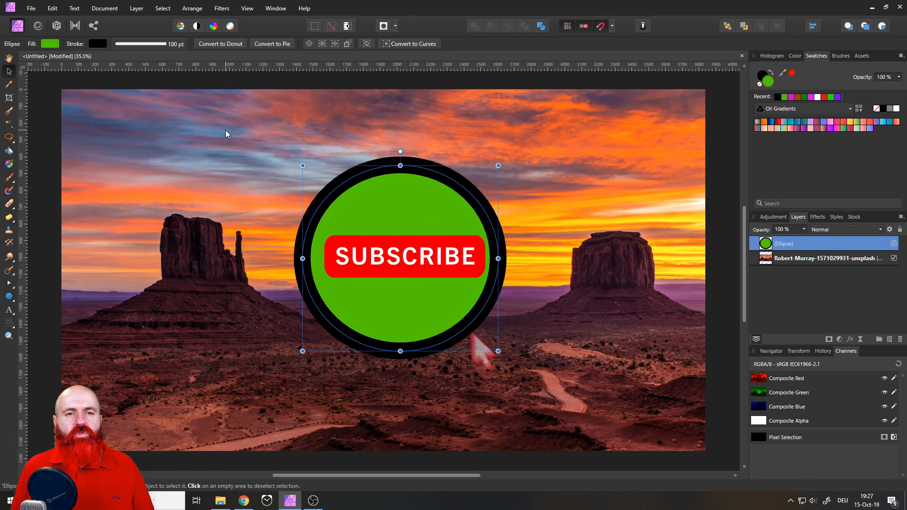
{"action": "left_click", "coordinate": [827, 258]}
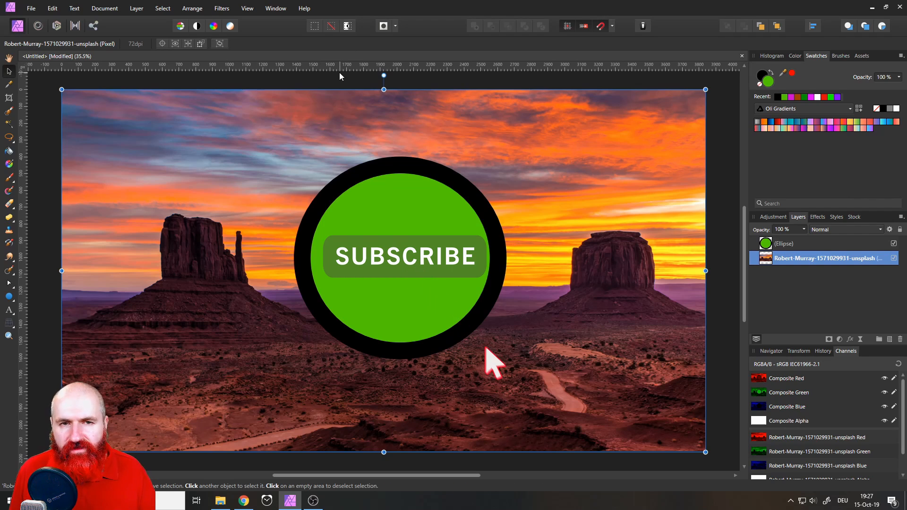